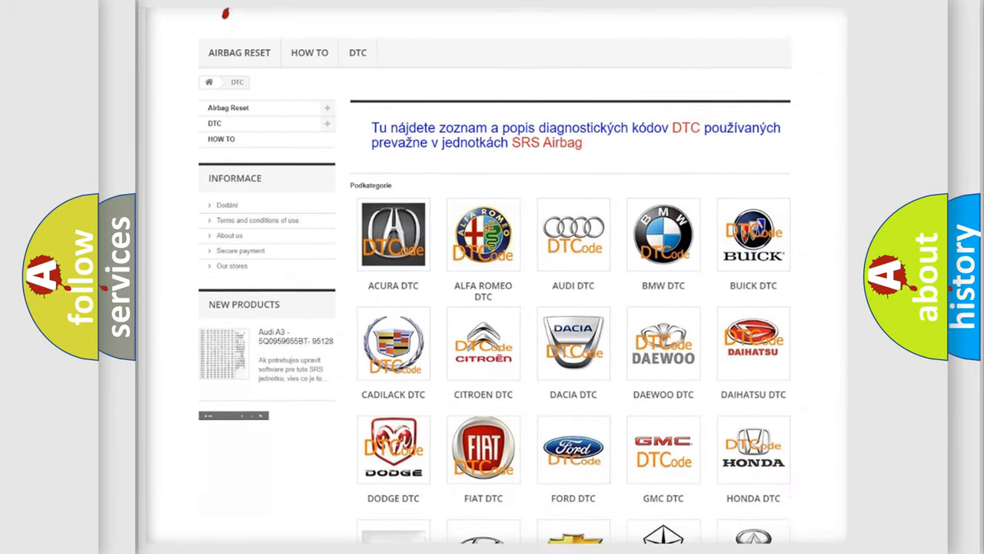
{"action": "scroll", "scroll_direction": "down", "scroll_amount": 3}
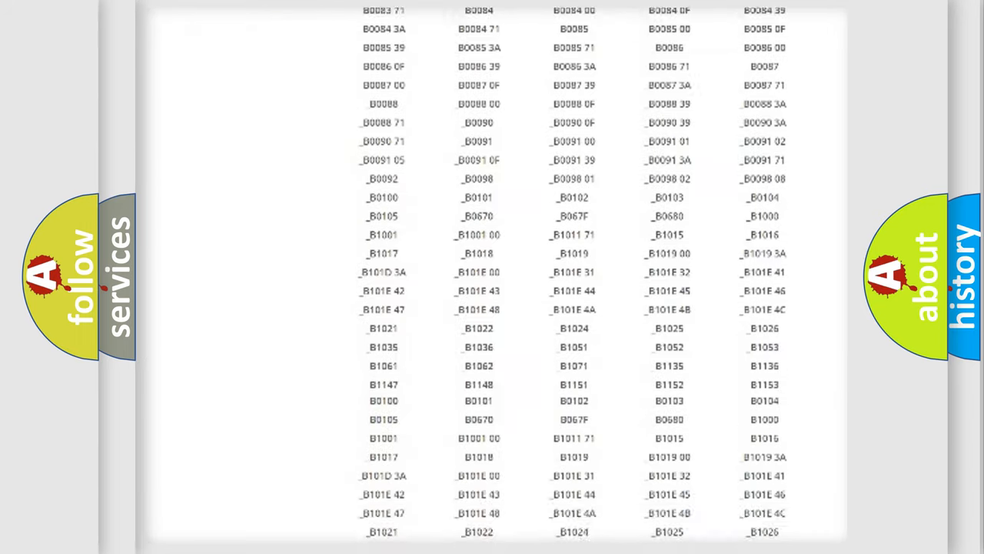
{"action": "scroll", "scroll_direction": "down", "scroll_amount": 3}
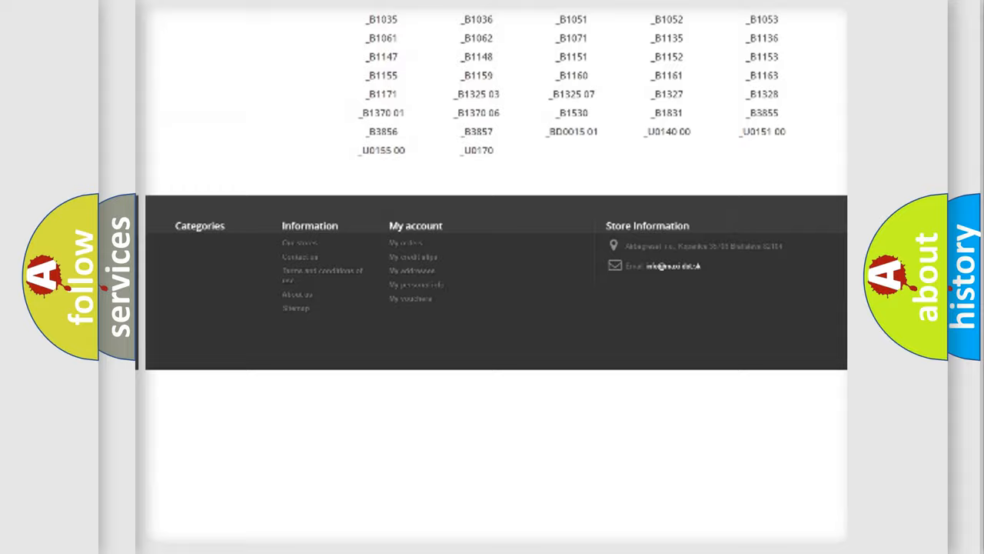